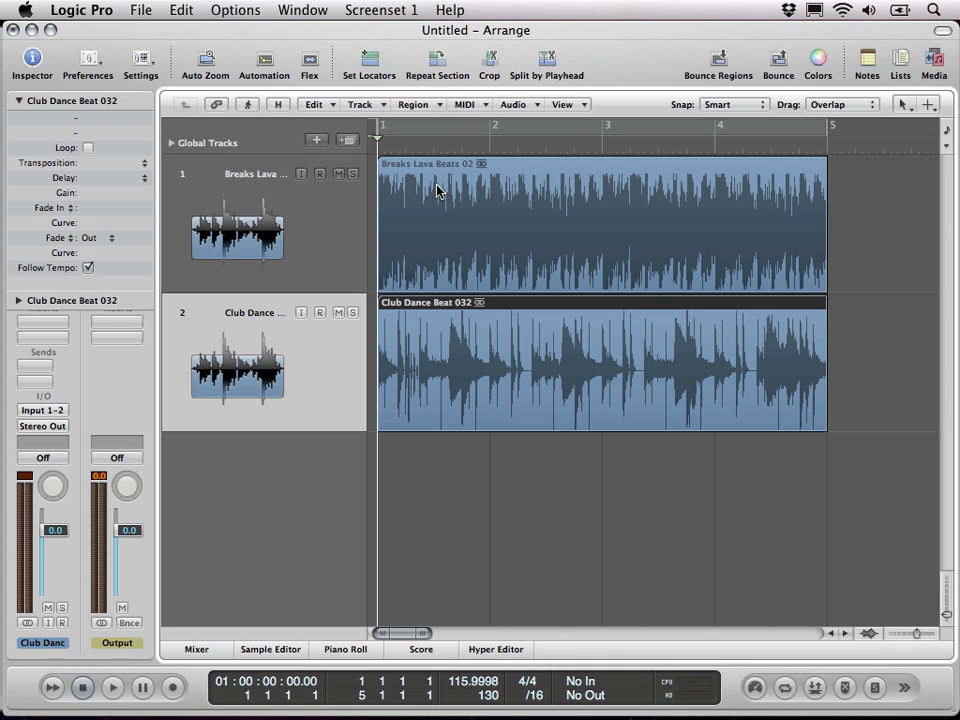
{"action": "mouse_move", "coordinate": [437, 187]}
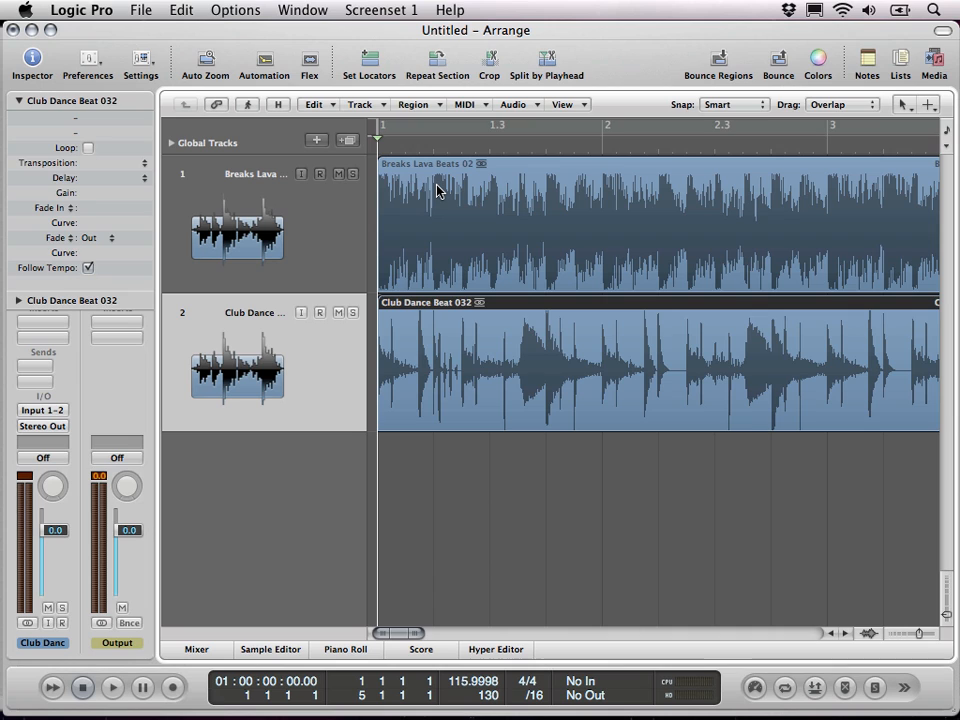
Step: Slice both drum loop regions into equal sixteenth-note pieces using the Scissors tool
{"action": "left_click", "coordinate": [437, 190]}
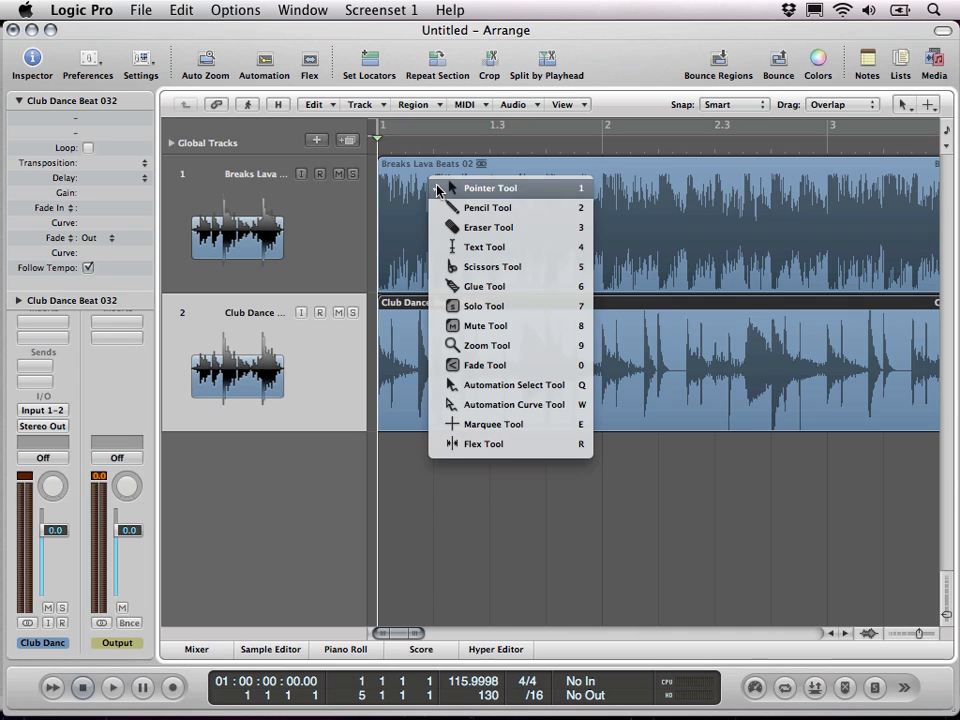
{"action": "left_click", "coordinate": [489, 187]}
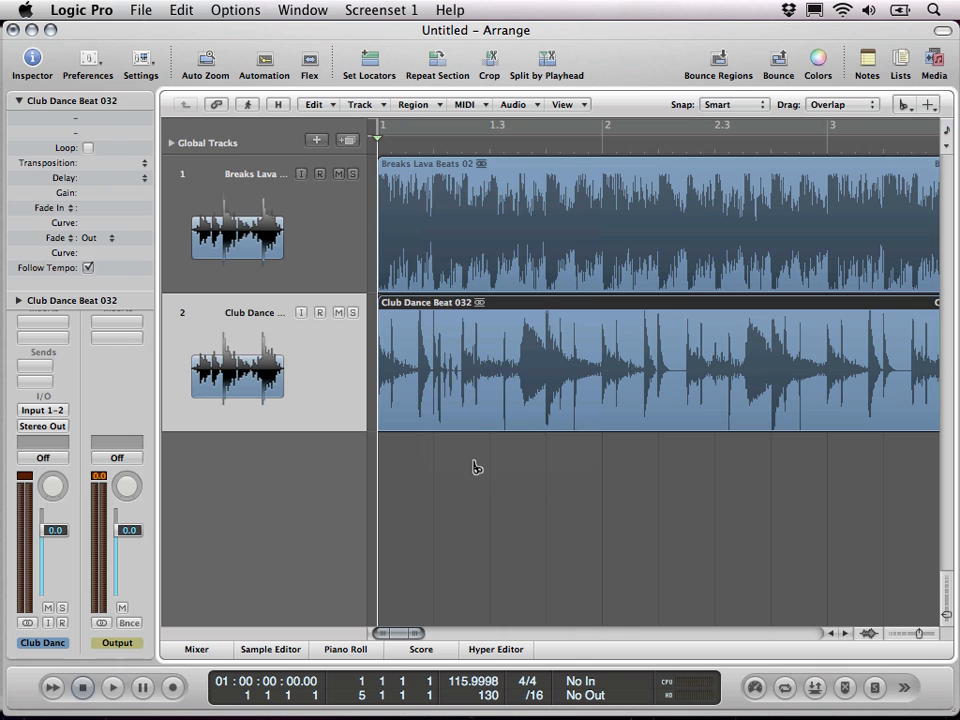
{"action": "left_click", "coordinate": [423, 205]}
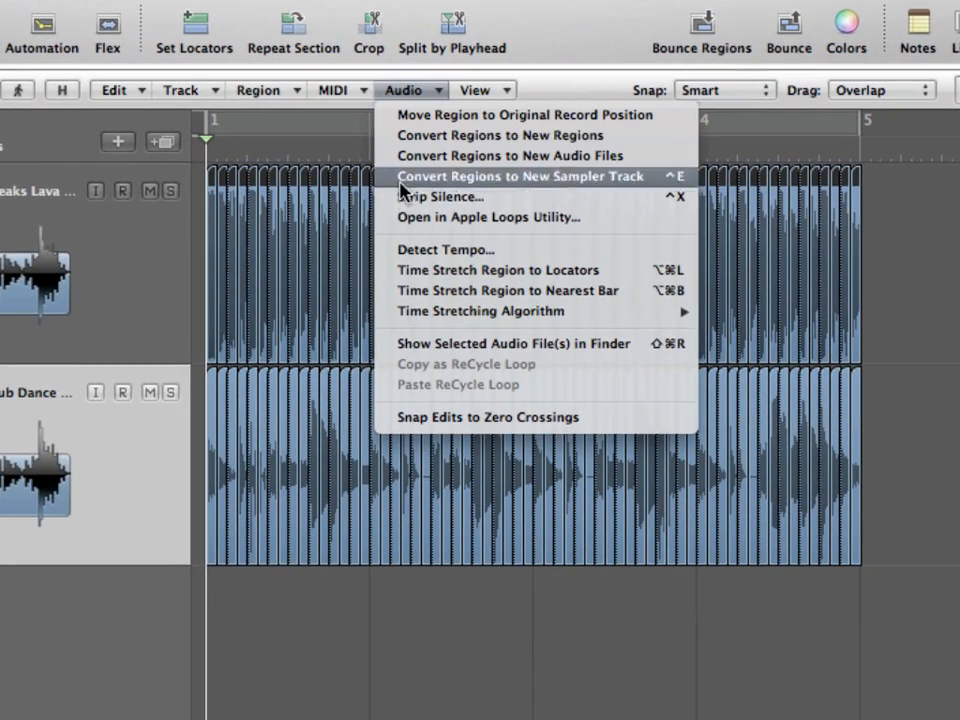
Step: Convert the sliced loops into sampler instrument tracks named '1st Beat' and '2nd Beat'
{"action": "left_click", "coordinate": [518, 176]}
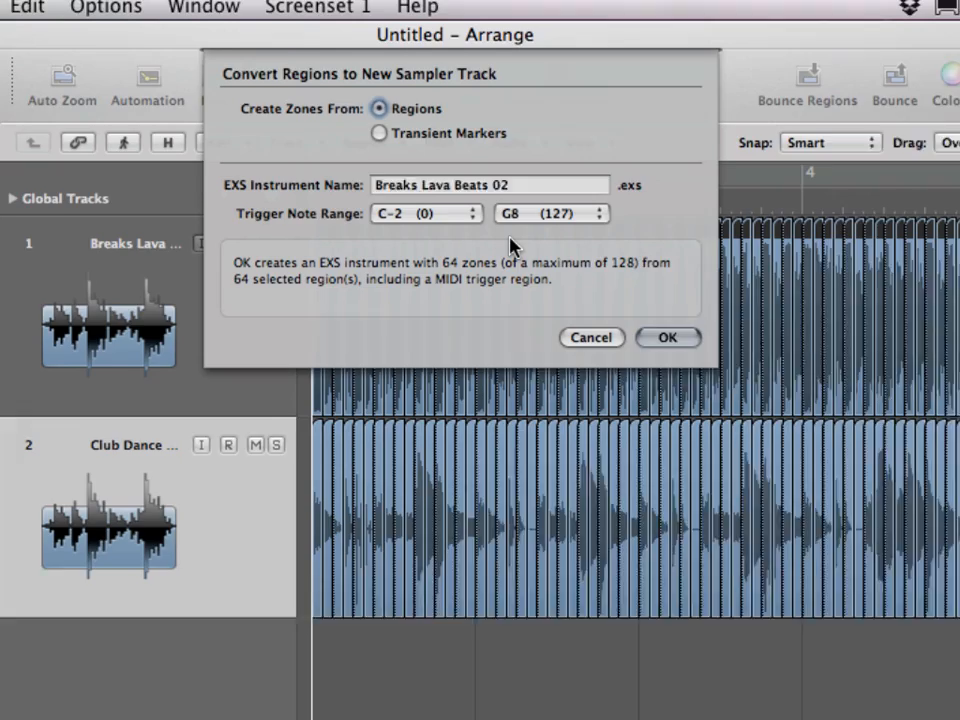
{"action": "type", "text": "1st Beat"}
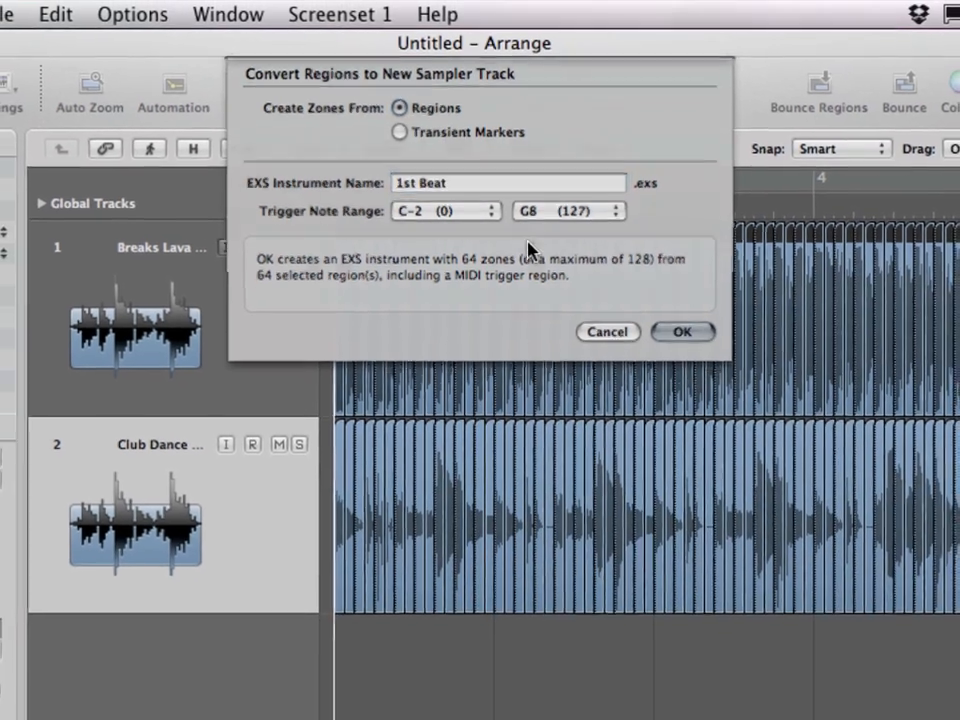
{"action": "left_click", "coordinate": [682, 331]}
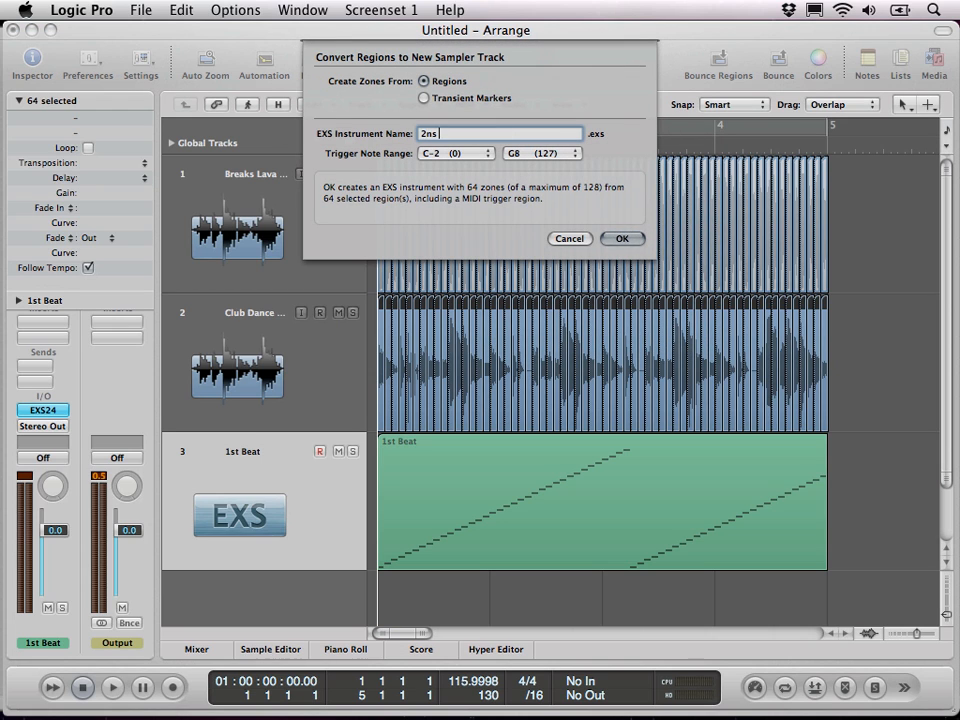
{"action": "type", "text": "2nd Beat"}
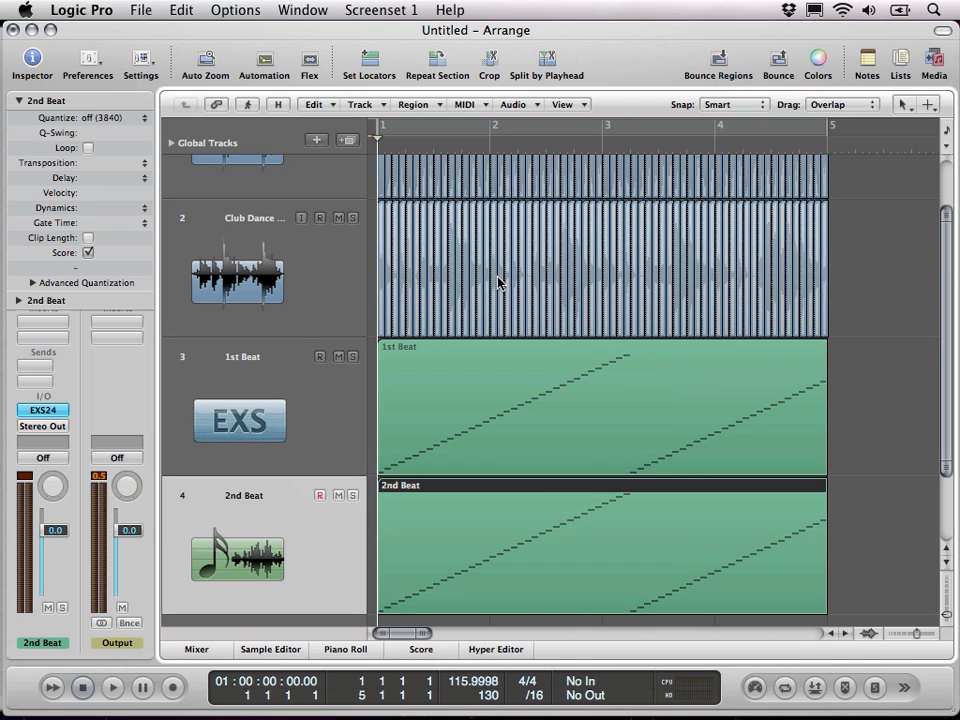
{"action": "scroll", "scroll_direction": "down", "scroll_amount": 3}
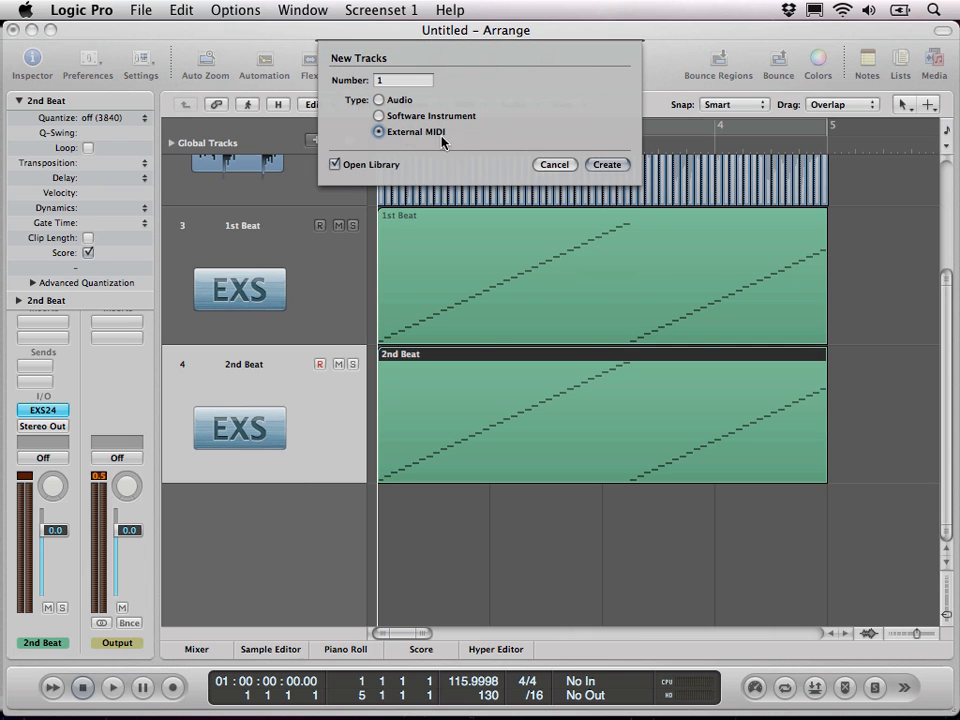
Step: Dismiss the New Tracks dialog to reveal the Environment mixer channels
{"action": "left_click", "coordinate": [606, 164]}
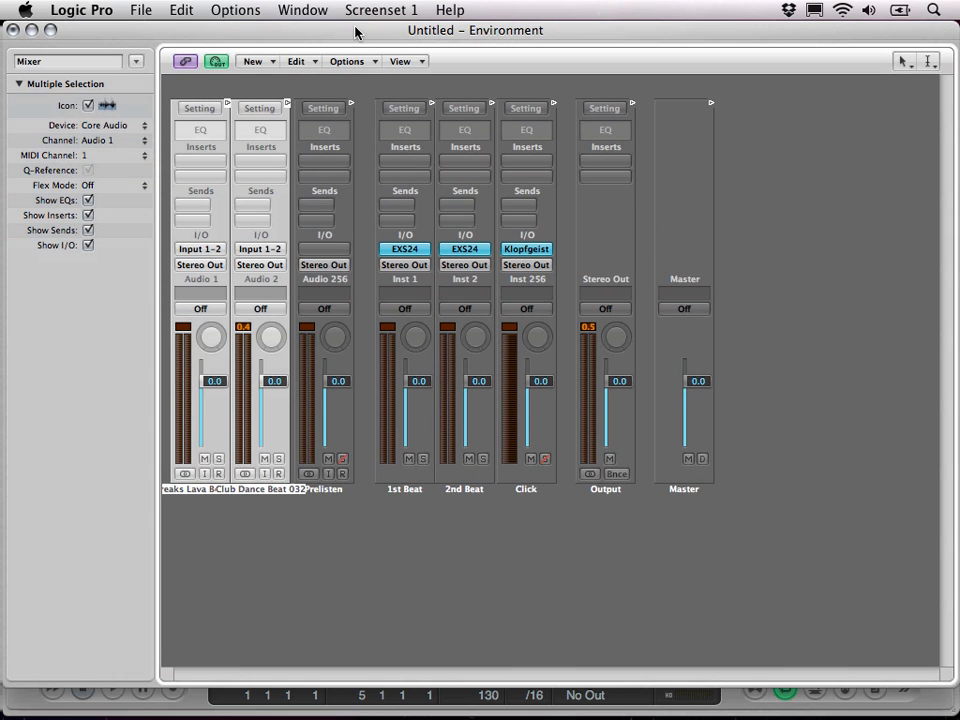
{"action": "mouse_move", "coordinate": [814, 580]}
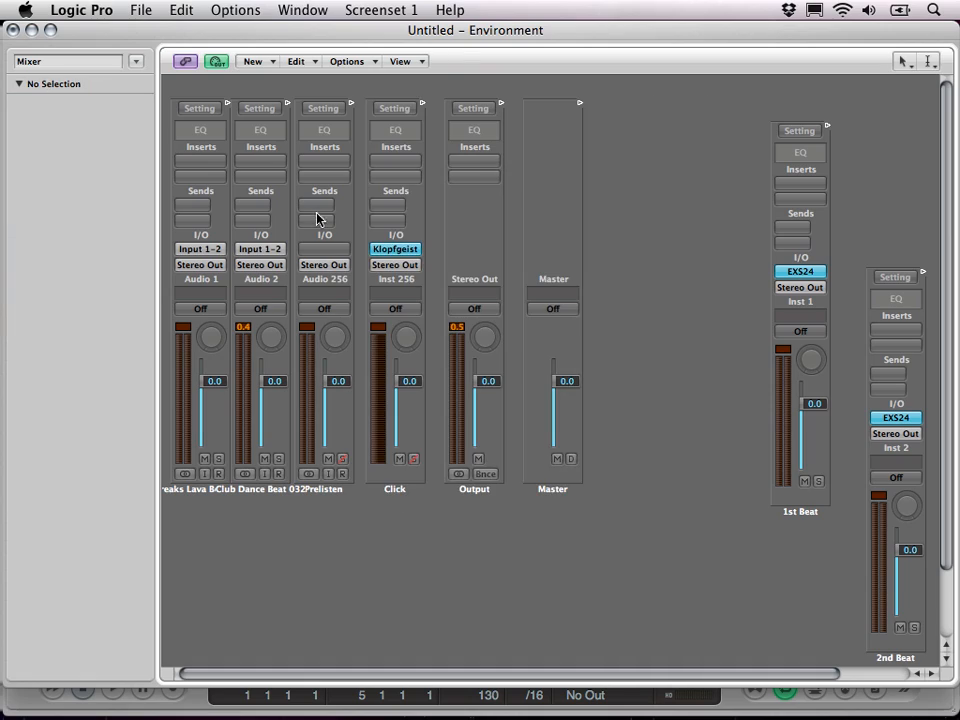
Step: Add a new Transformer object to the Environment
{"action": "left_click", "coordinate": [253, 61]}
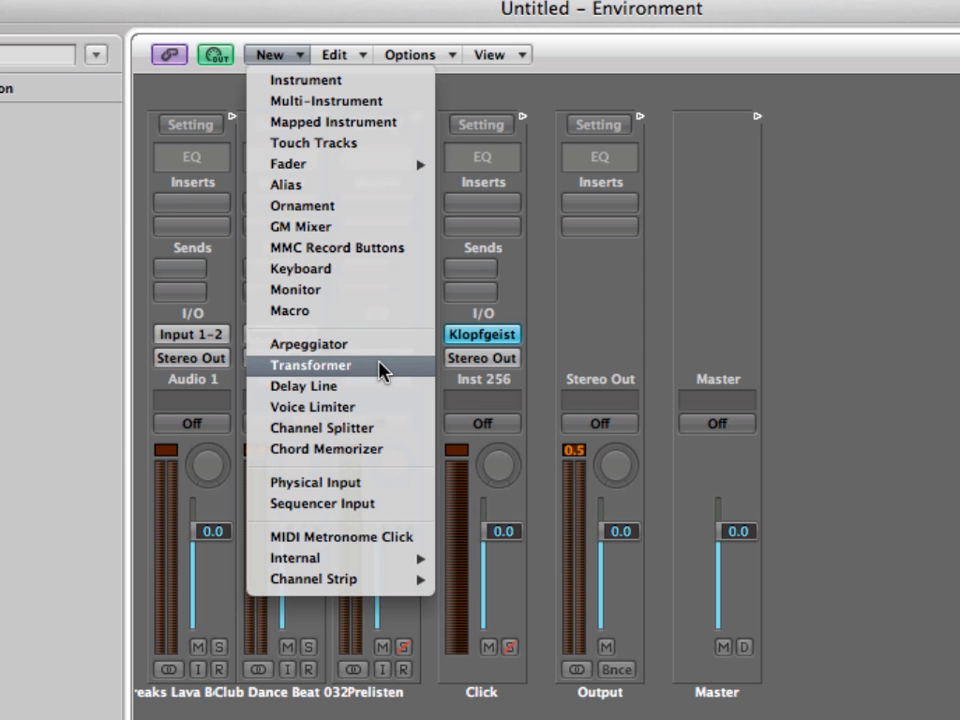
{"action": "left_click", "coordinate": [311, 365]}
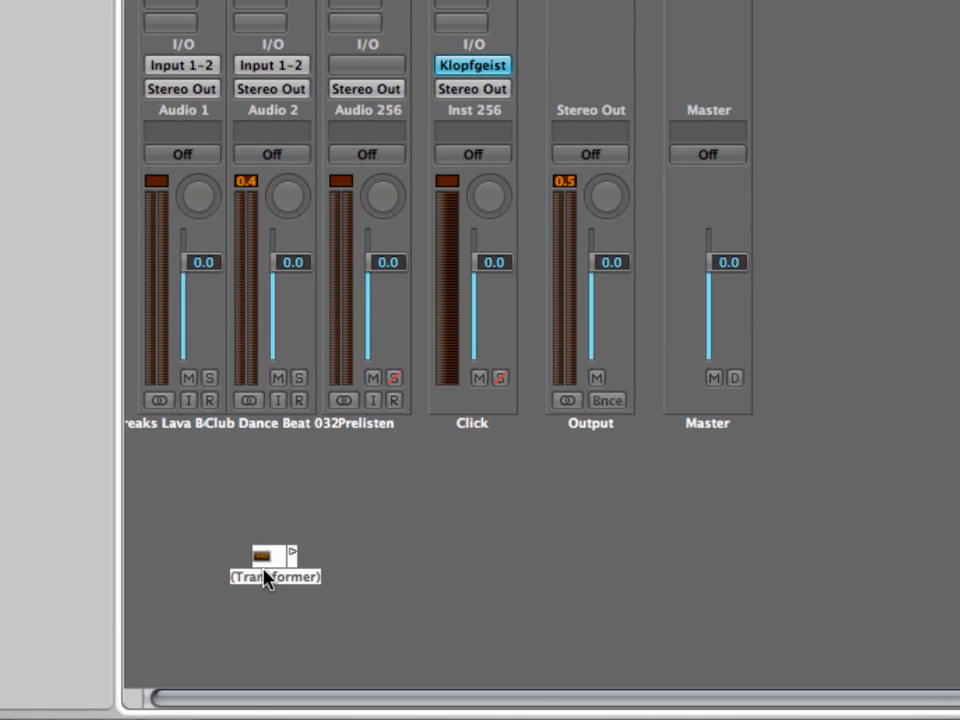
Step: Set the Transformer's Status condition to Note and Channel operation to Random with a range
{"action": "double_click", "coordinate": [275, 558]}
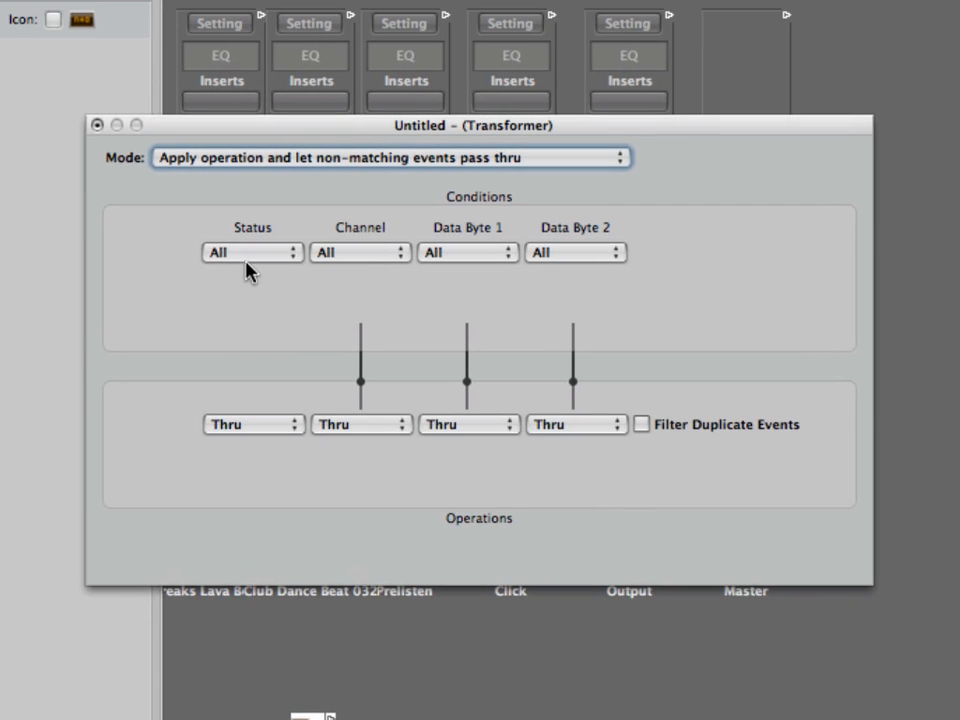
{"action": "left_click", "coordinate": [252, 252]}
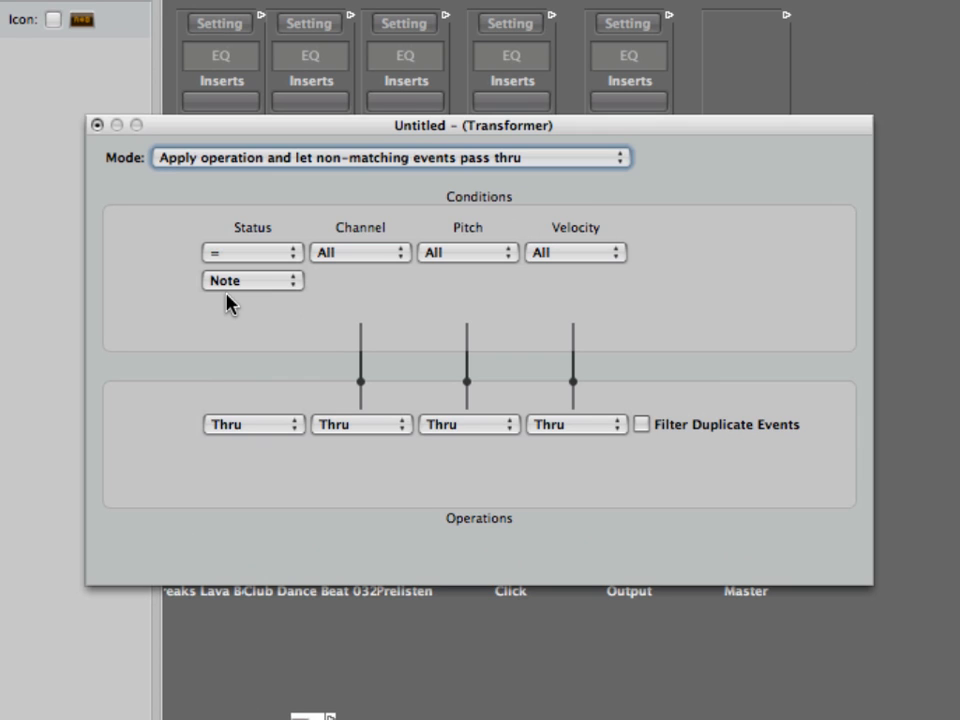
{"action": "mouse_move", "coordinate": [358, 424]}
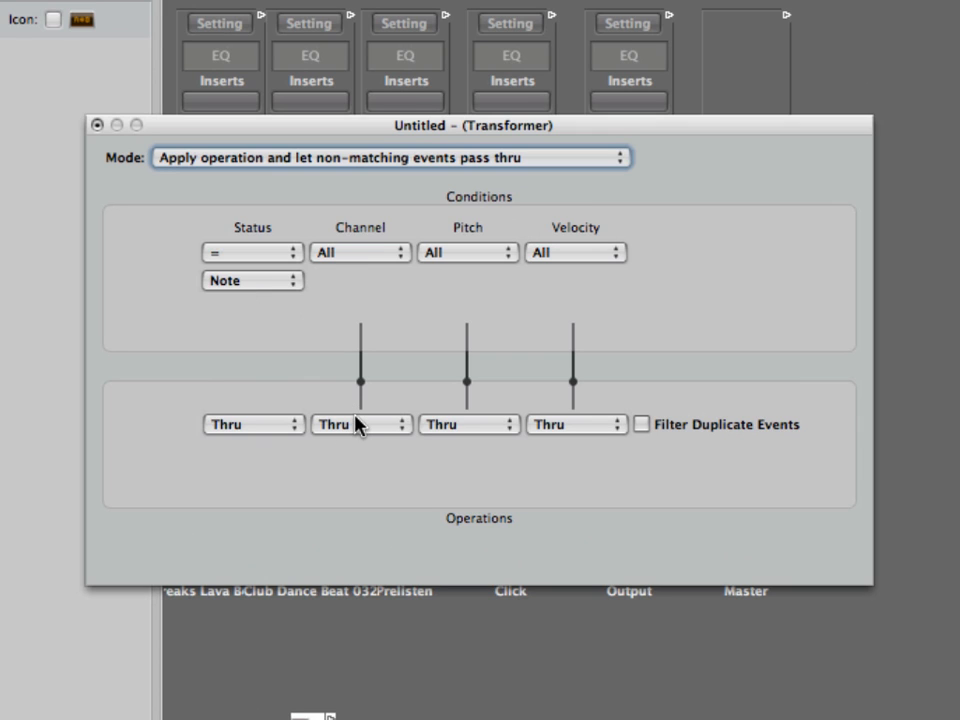
{"action": "left_click", "coordinate": [360, 424]}
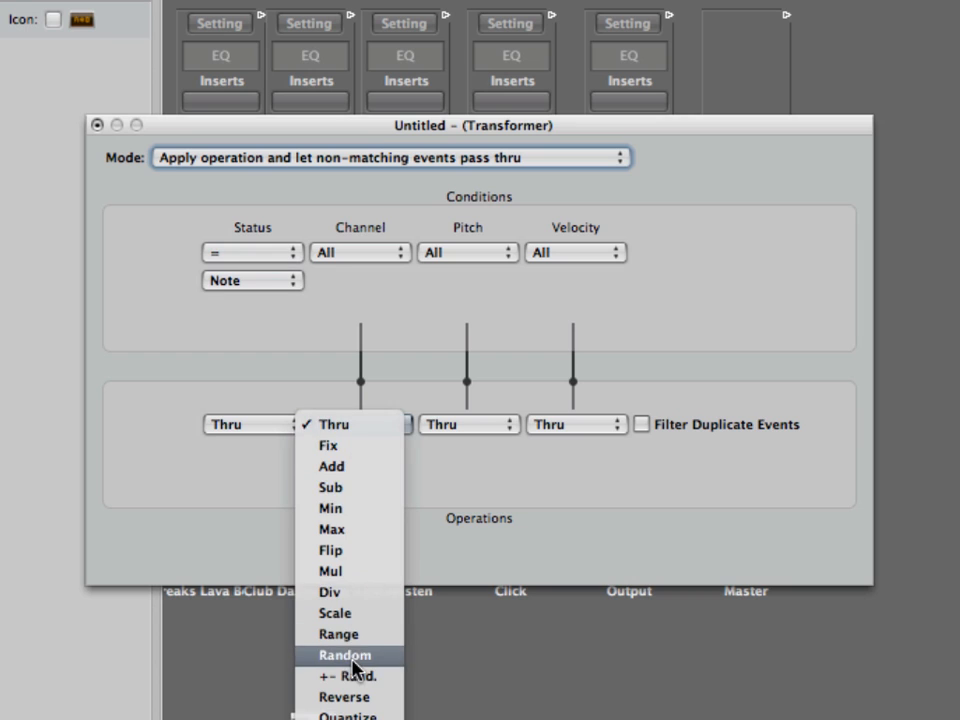
{"action": "left_click", "coordinate": [345, 655]}
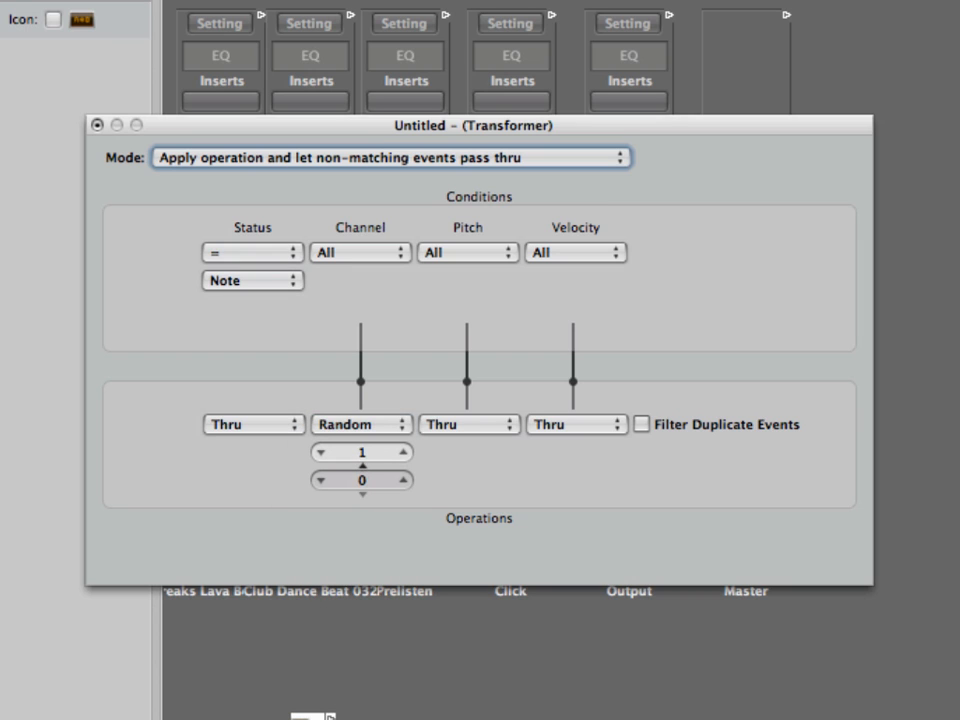
{"action": "left_click", "coordinate": [390, 475]}
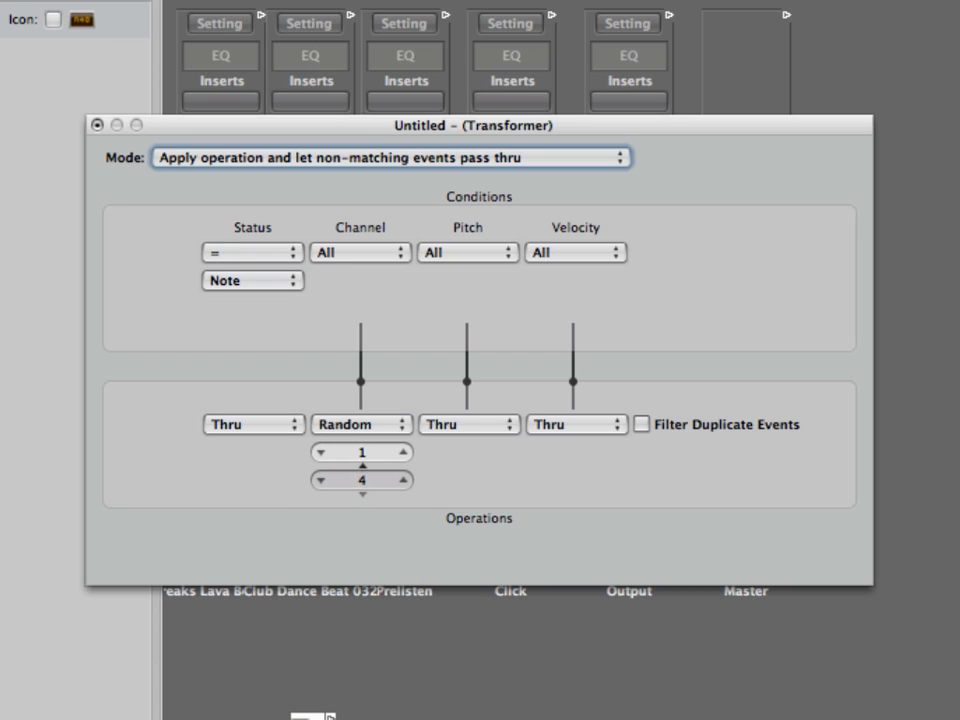
{"action": "left_click", "coordinate": [404, 486]}
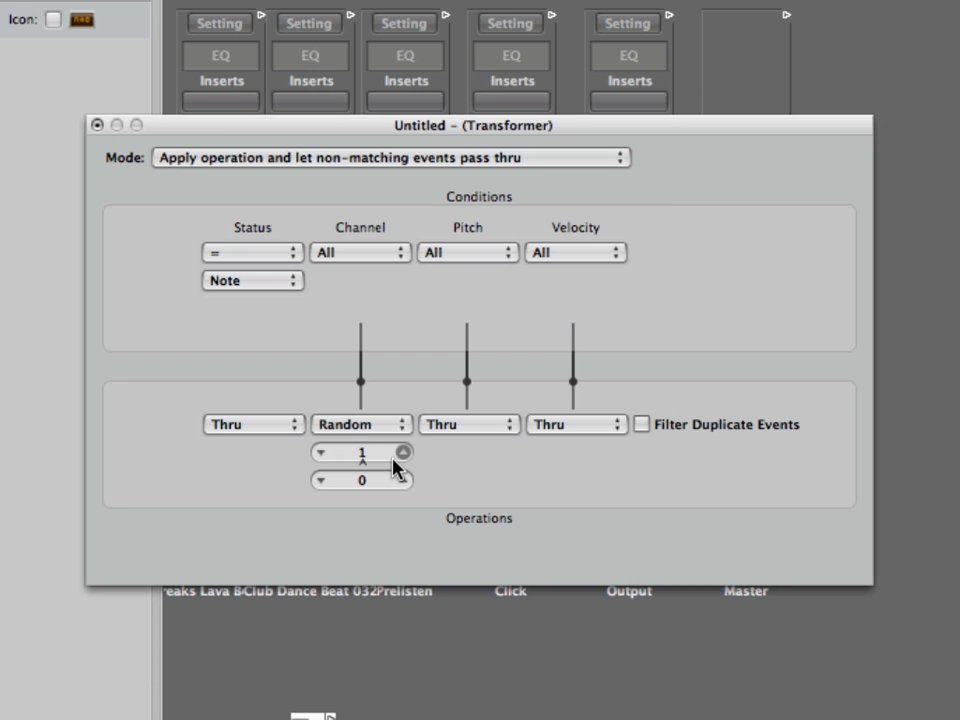
{"action": "left_click", "coordinate": [403, 475]}
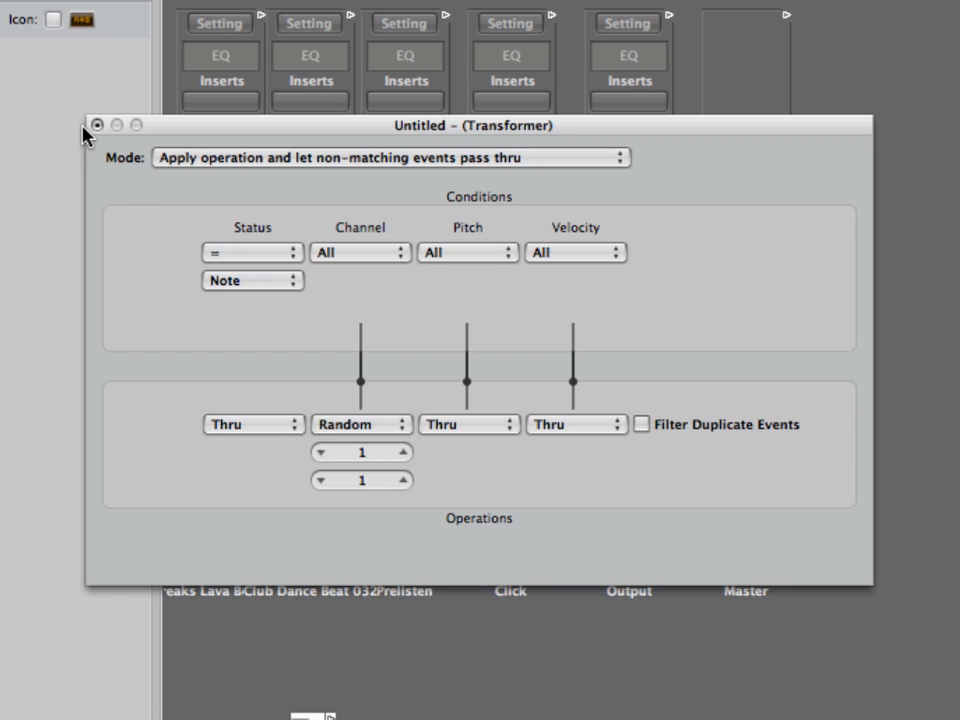
{"action": "left_click", "coordinate": [358, 91]}
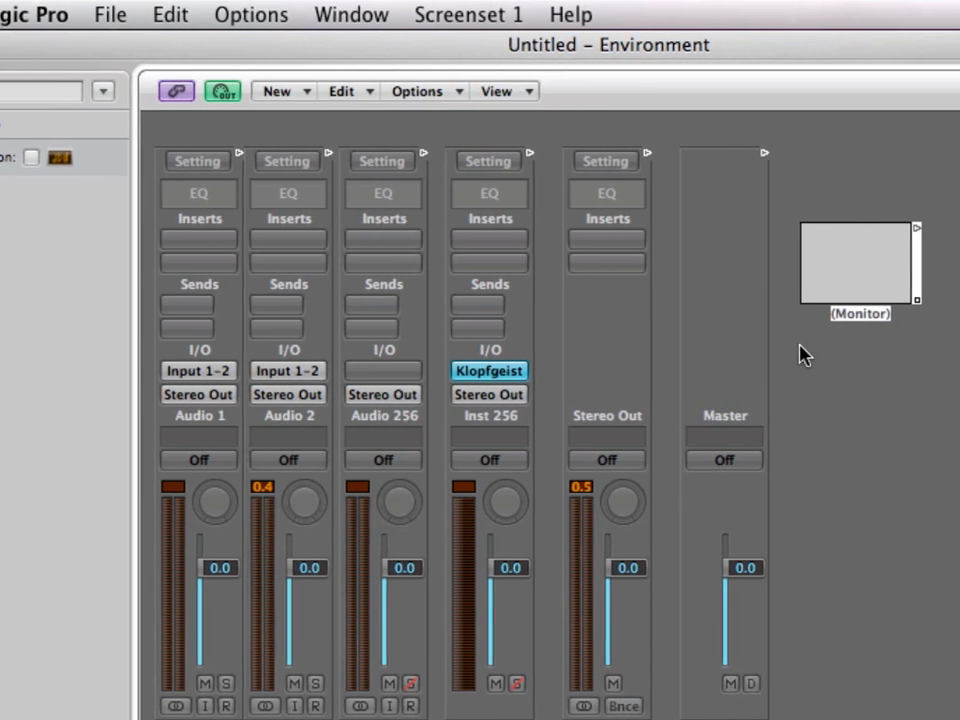
Step: Cable the Transformer's outlet into the Monitor, then add a Channel Splitter object
{"action": "scroll", "scroll_direction": "down", "scroll_amount": 3}
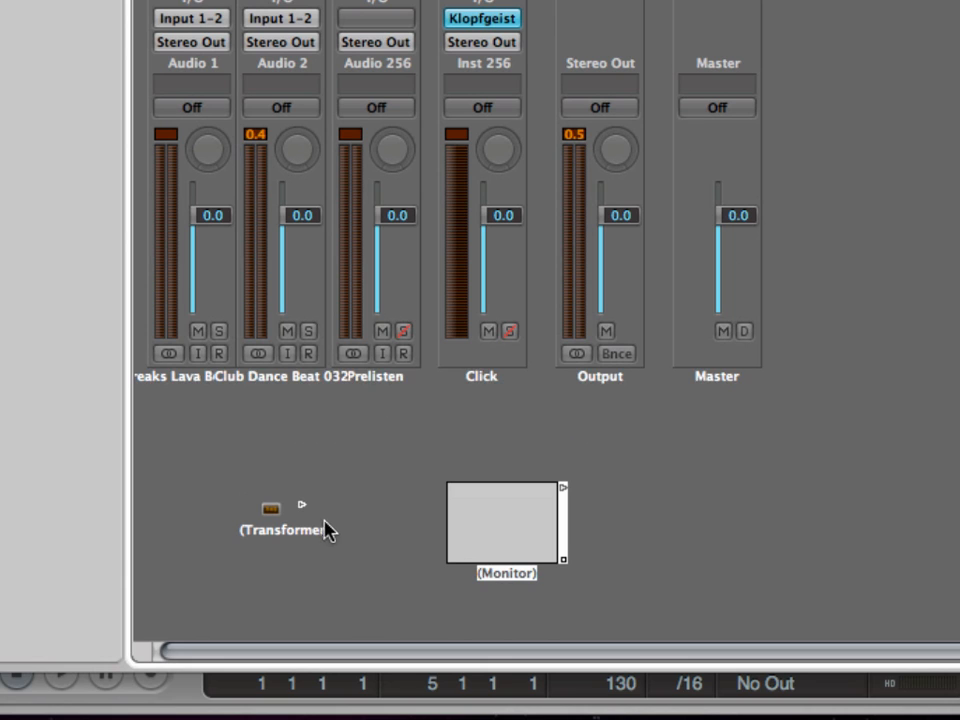
{"action": "left_click_drag", "start_coordinate": [302, 505], "coordinate": [563, 487]}
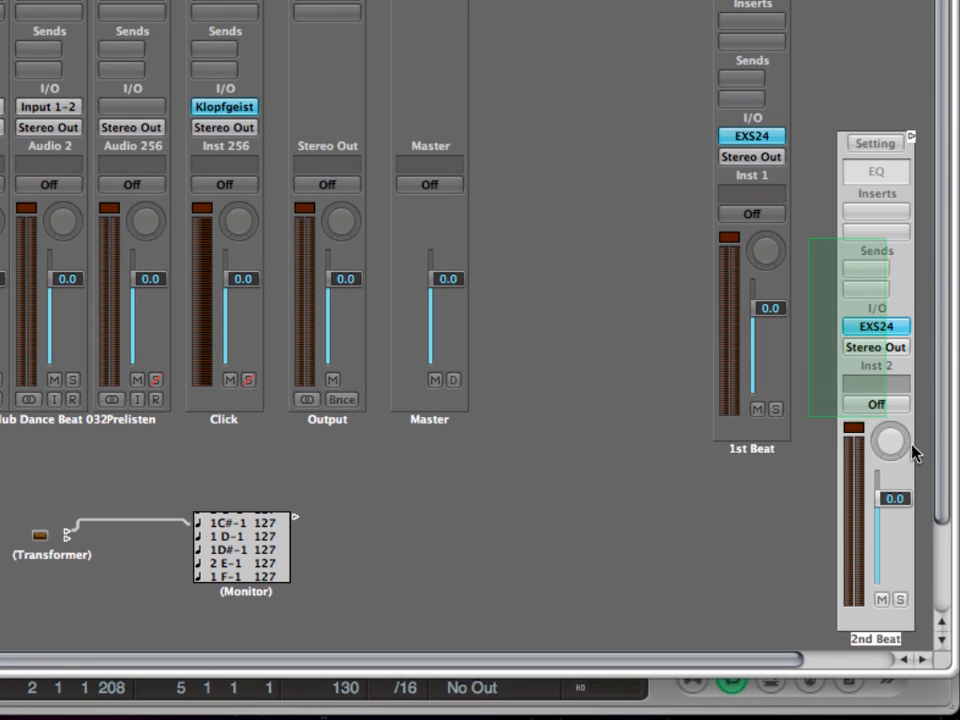
{"action": "left_click", "coordinate": [203, 8]}
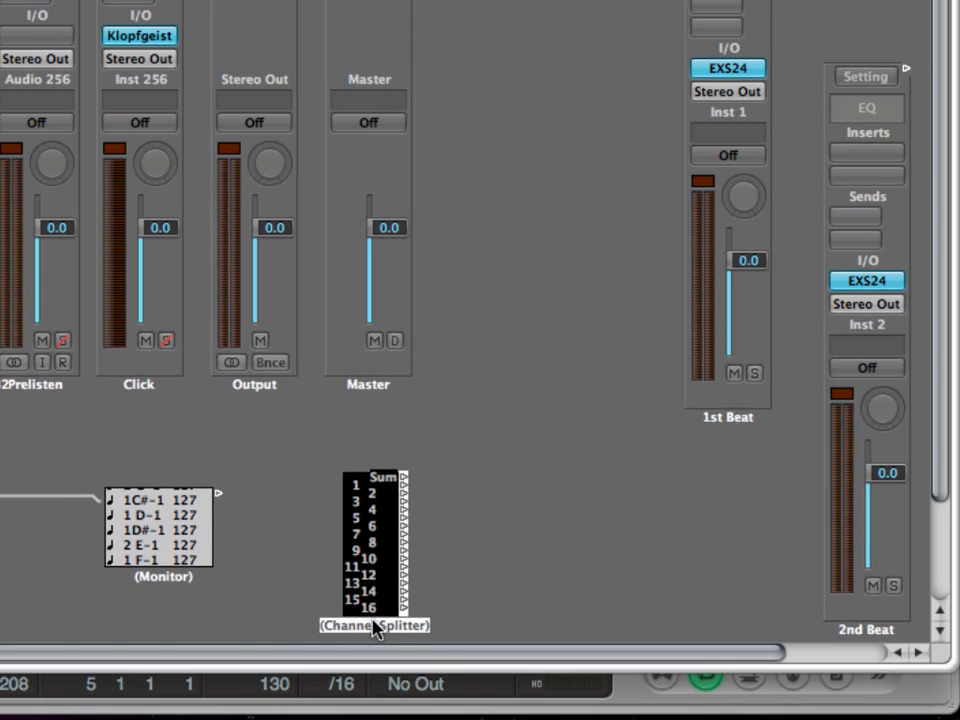
Step: Cable the Monitor's output into the Channel Splitter
{"action": "left_click_drag", "start_coordinate": [218, 493], "coordinate": [355, 478]}
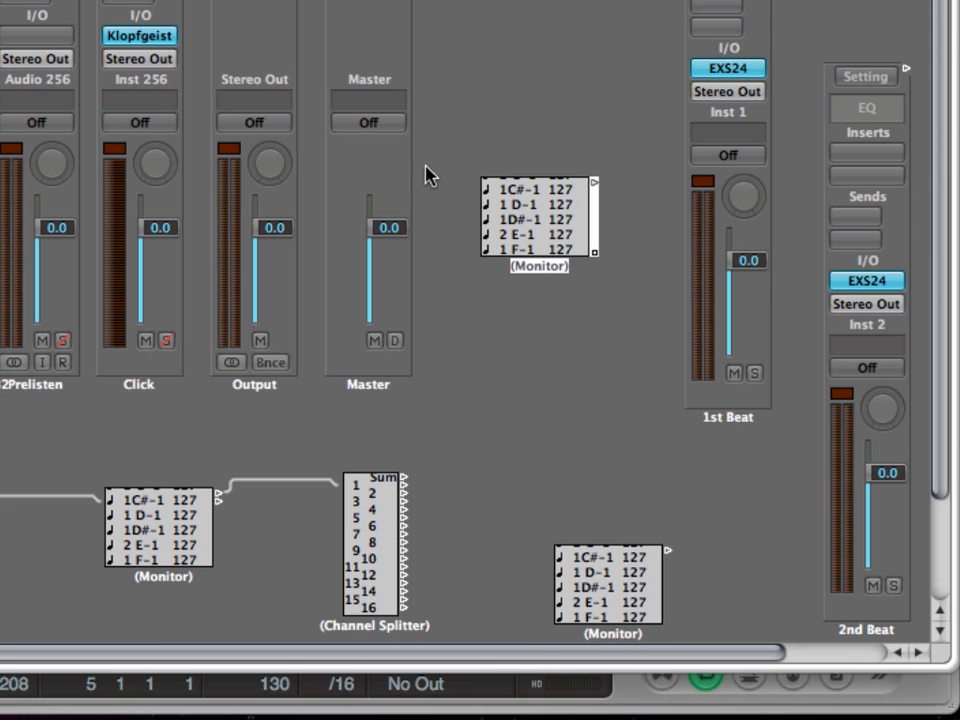
{"action": "mouse_move", "coordinate": [410, 498]}
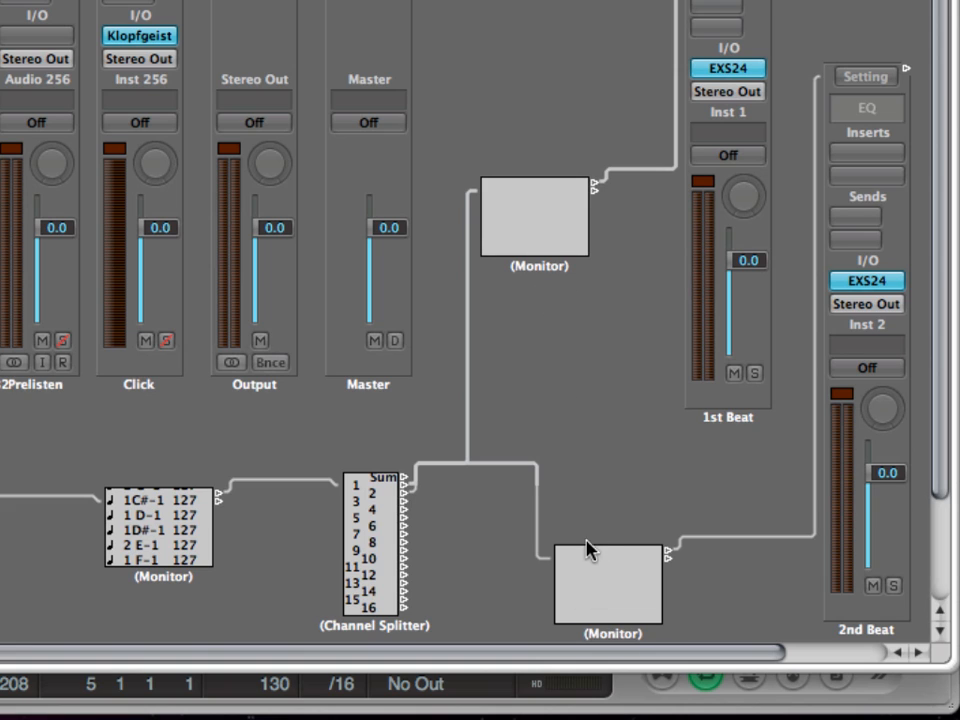
{"action": "mouse_move", "coordinate": [587, 390]}
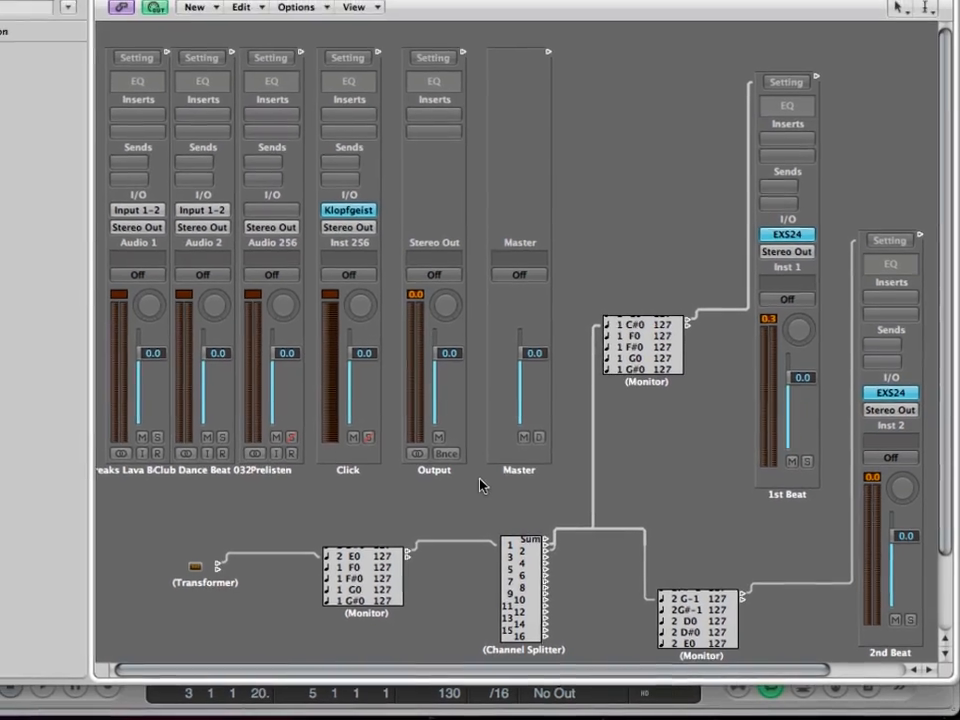
{"action": "double_click", "coordinate": [186, 567]}
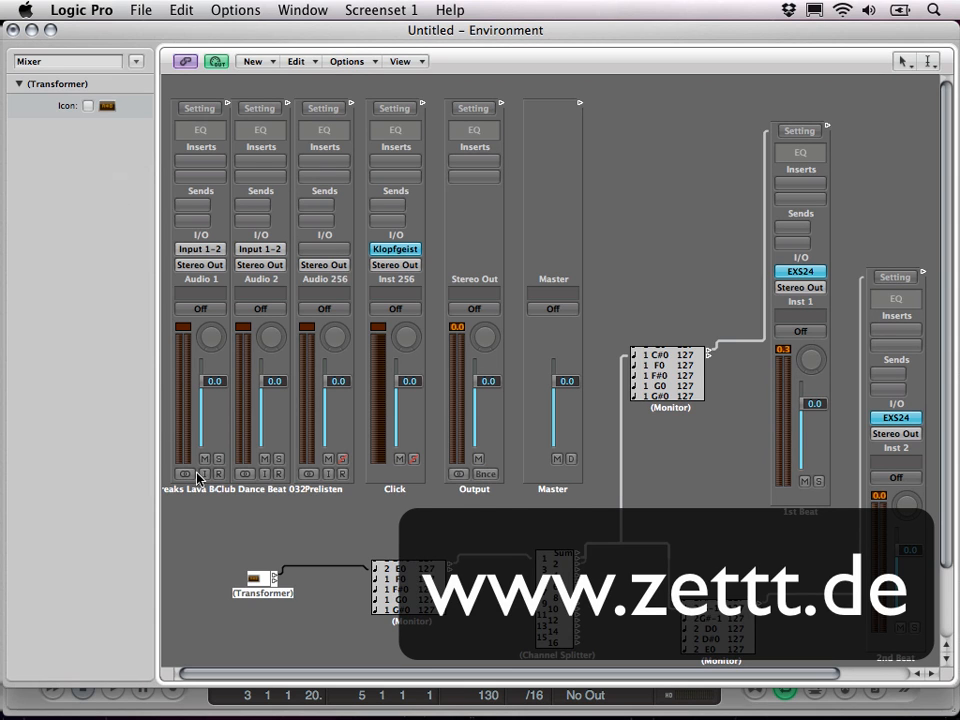
{"action": "mouse_move", "coordinate": [303, 561]}
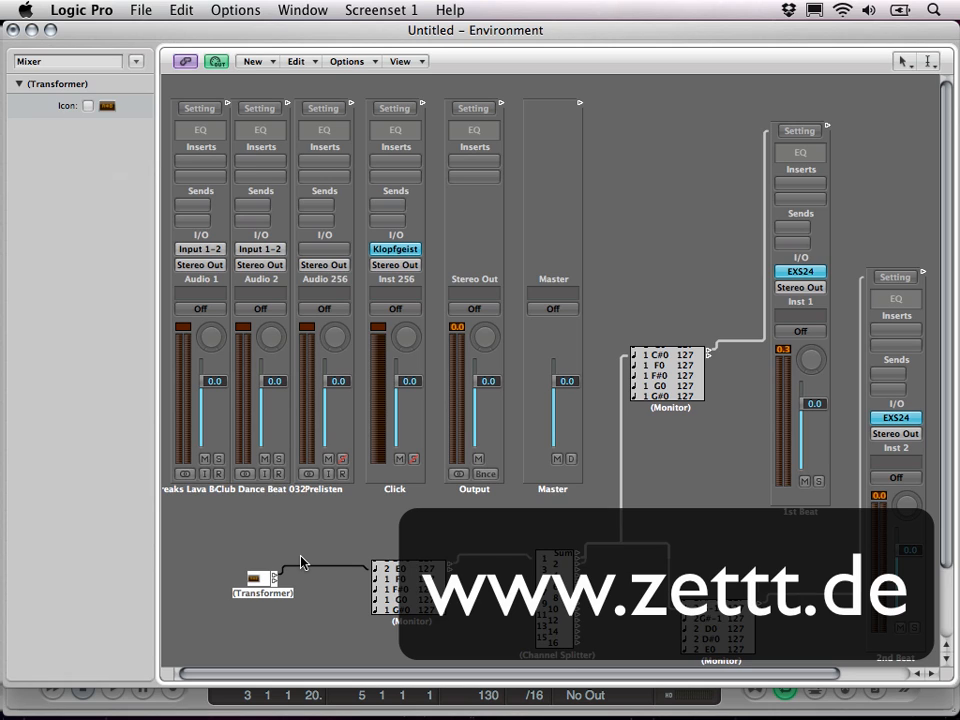
{"action": "left_click", "coordinate": [308, 543]}
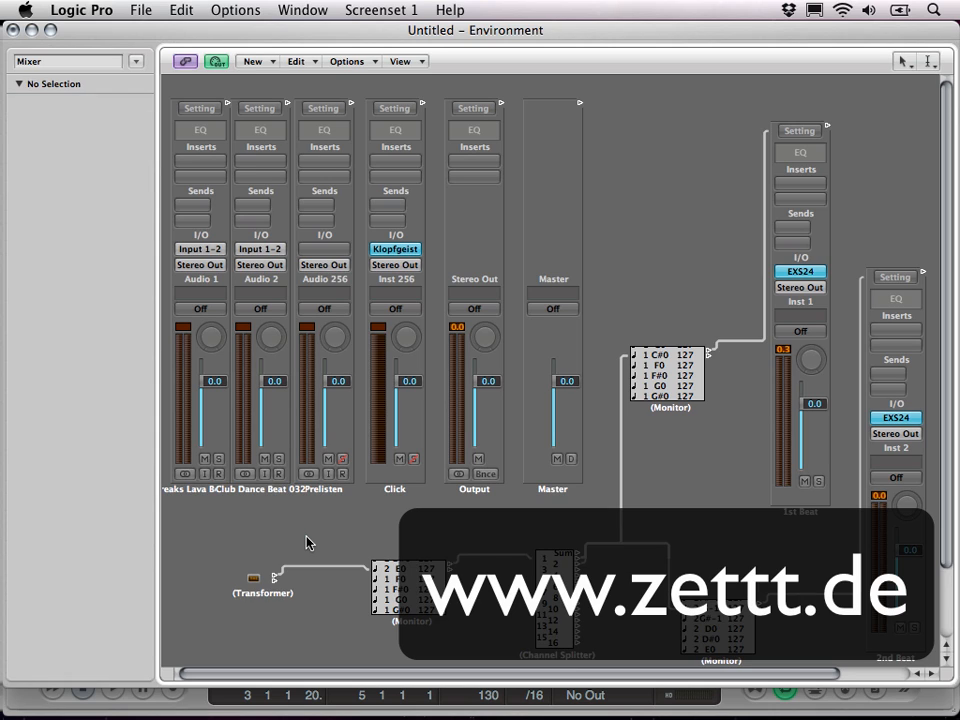